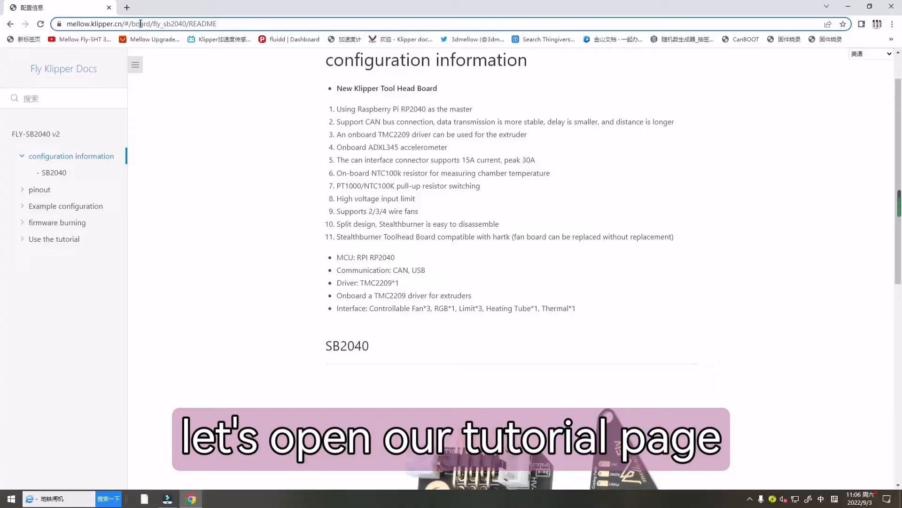
# Step: Browse the SB2040 docs pages for pinout, the wiring tutorial and the example configuration
pyautogui.click(140, 23)
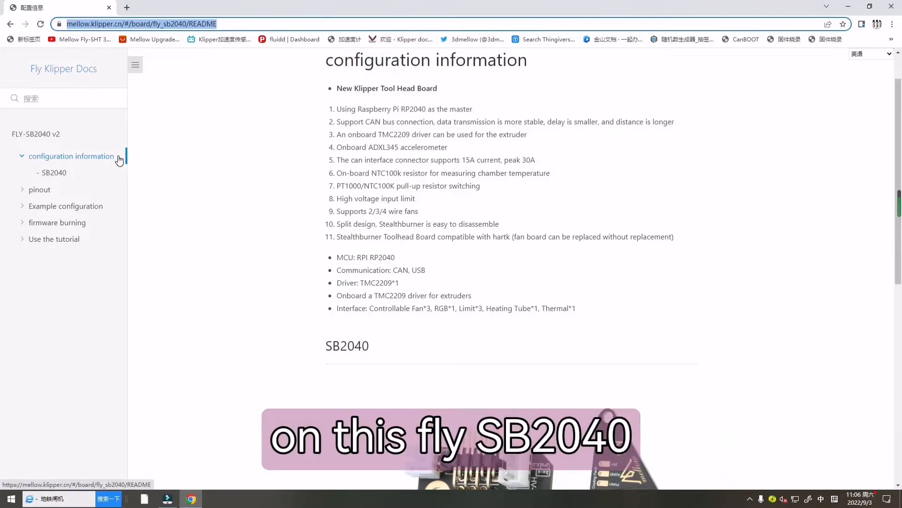
pyautogui.scroll(-3)
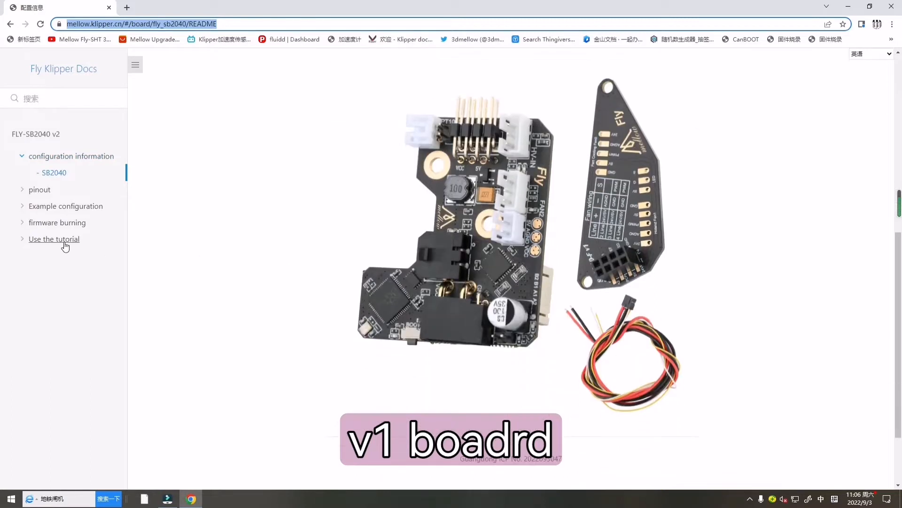
pyautogui.click(39, 189)
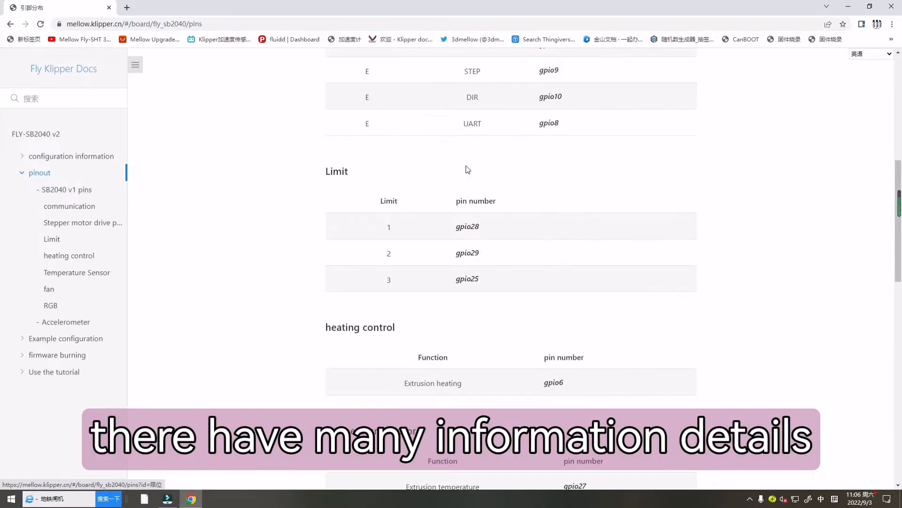
pyautogui.scroll(-3)
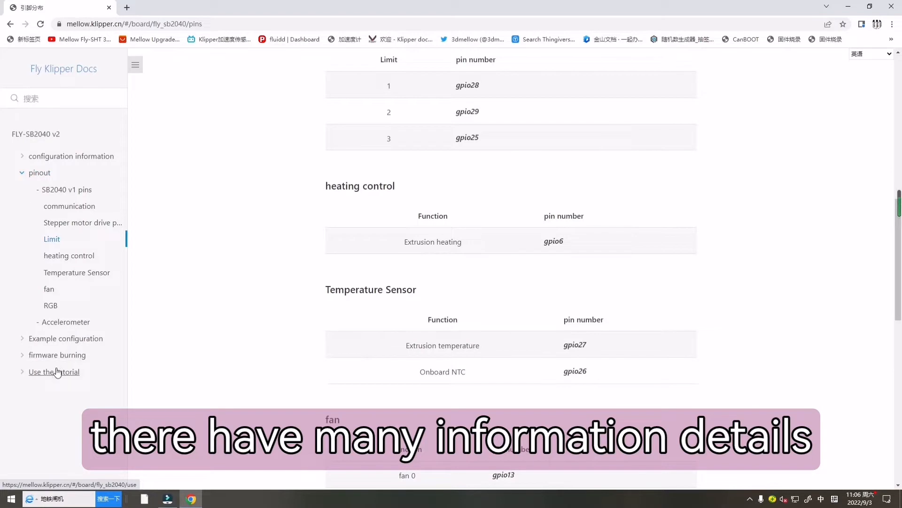
pyautogui.click(53, 371)
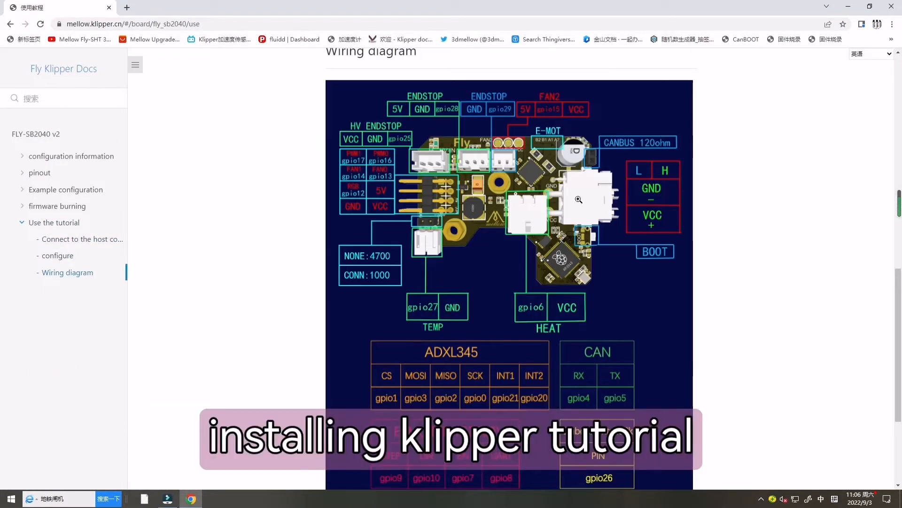
pyautogui.scroll(-3)
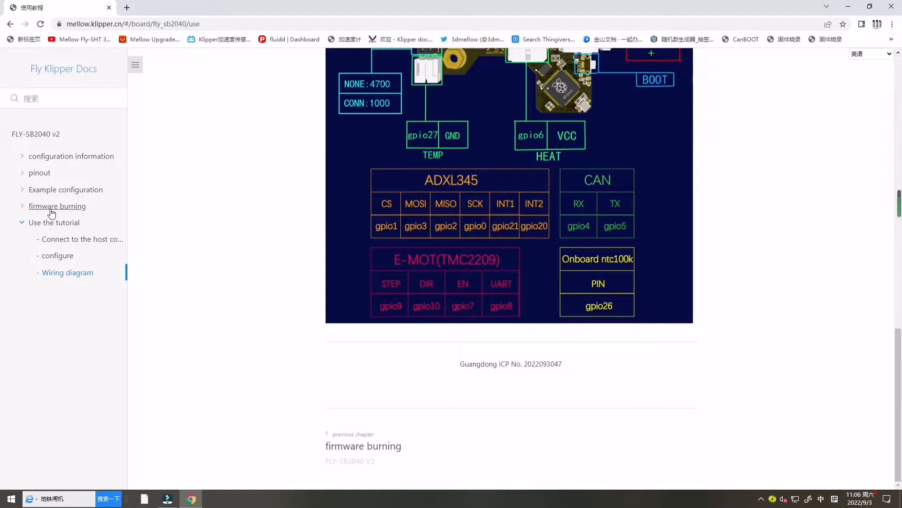
pyautogui.click(66, 189)
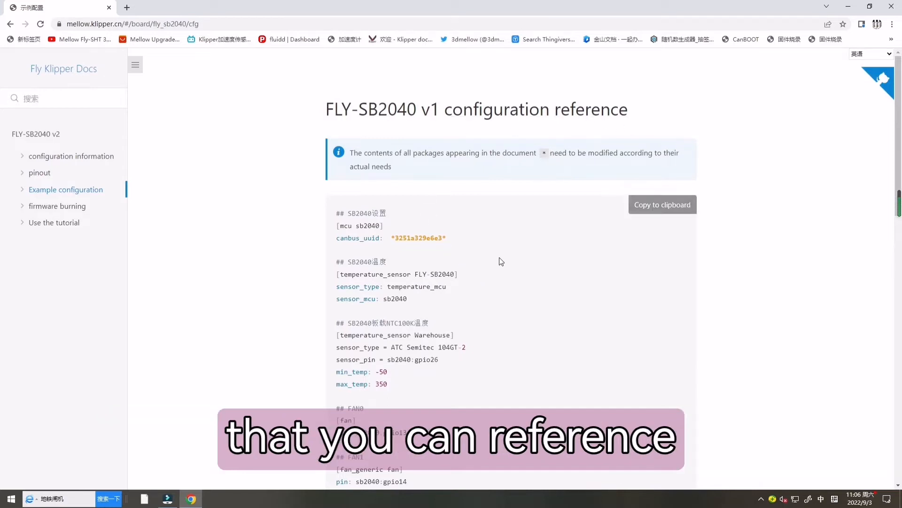
# Step: Bring up the FLY-SB2040 firmware burning guide at its Compile the firmware section
pyautogui.click(57, 206)
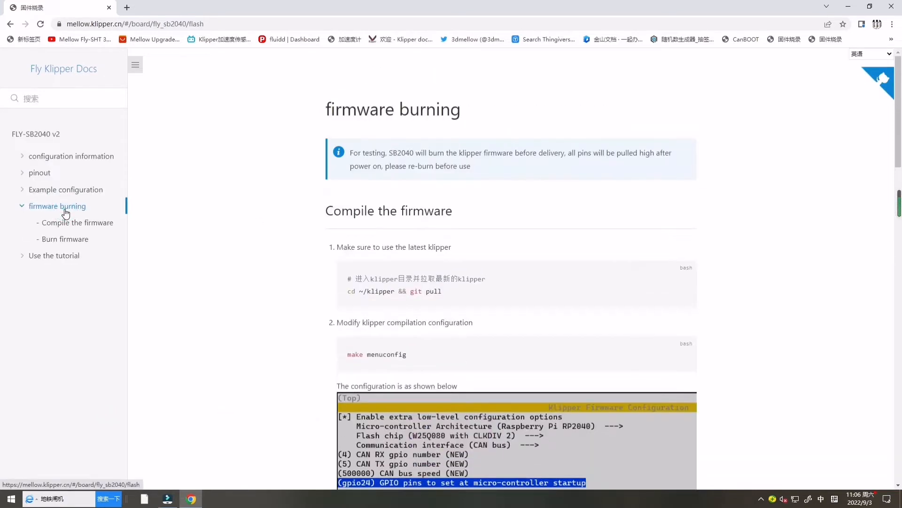
pyautogui.click(78, 223)
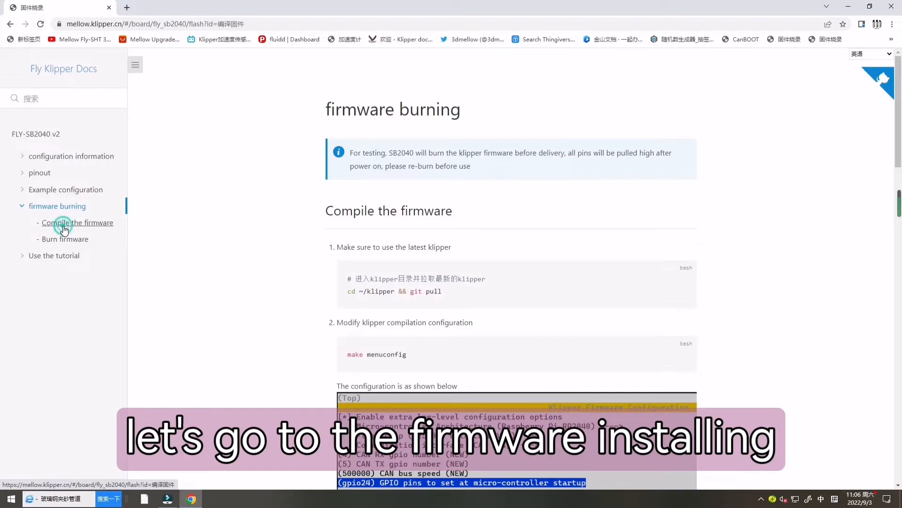
pyautogui.click(77, 222)
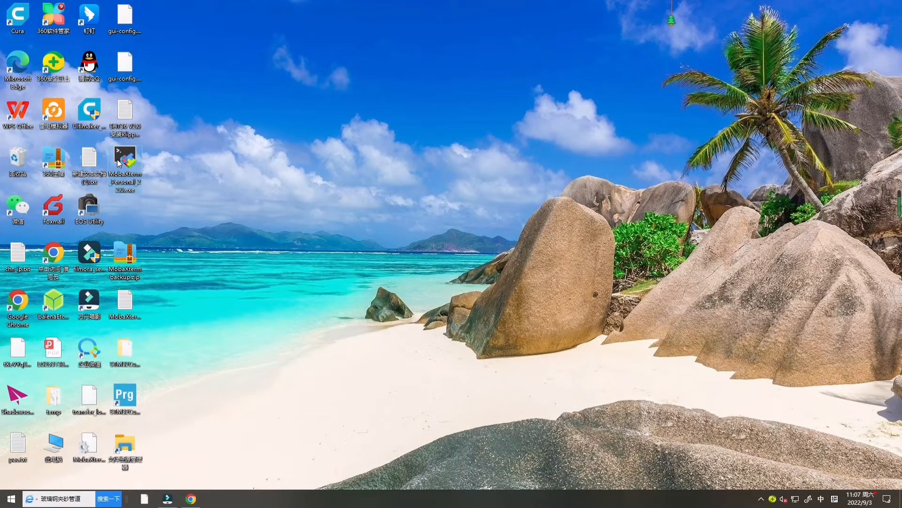
# Step: Launch MobaXterm and expand Ports (COM & LPT) in Device Manager, revealing the CH340 on COM5
pyautogui.doubleClick(125, 158)
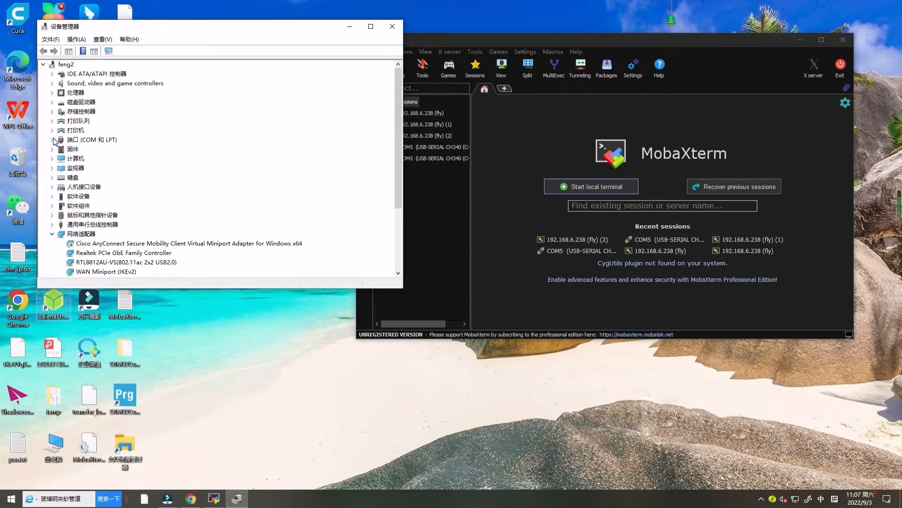
pyautogui.click(52, 139)
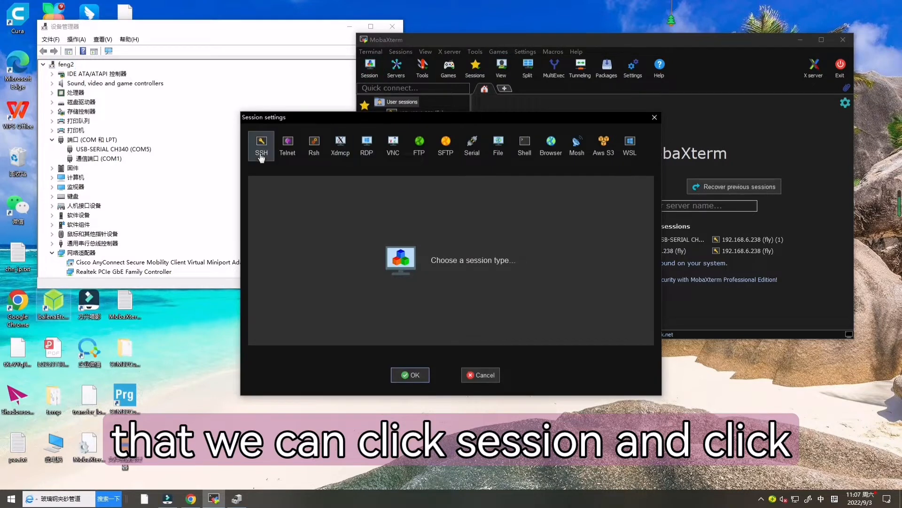
# Step: Start a serial session on COM5 at 115200 baud, reaching the device's root shell
pyautogui.click(471, 143)
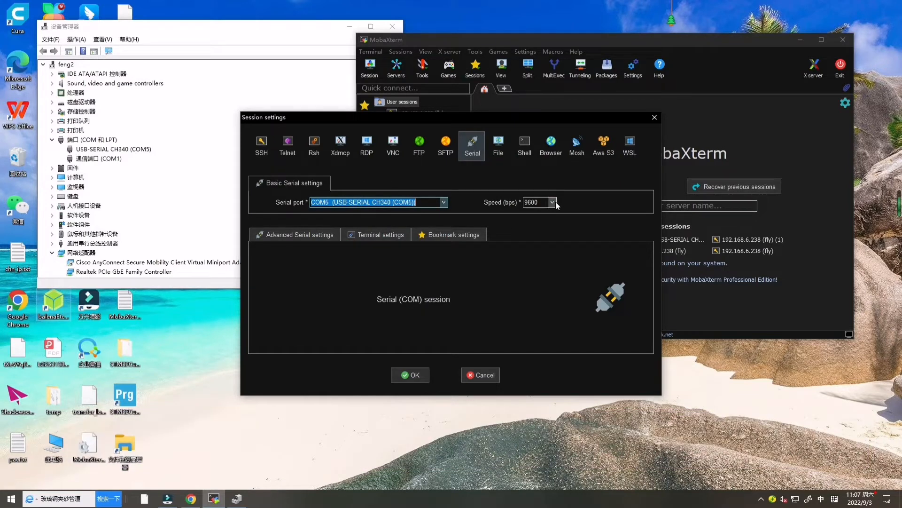
pyautogui.write('115200')
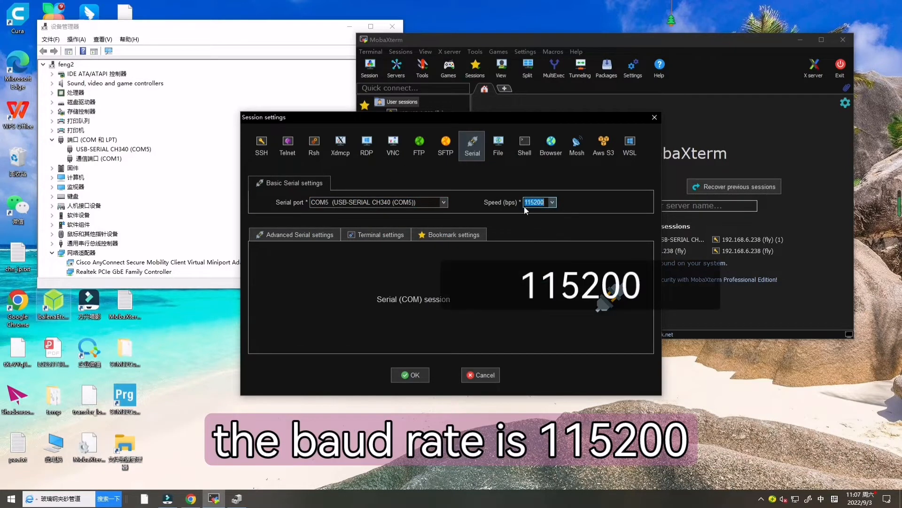
pyautogui.click(410, 375)
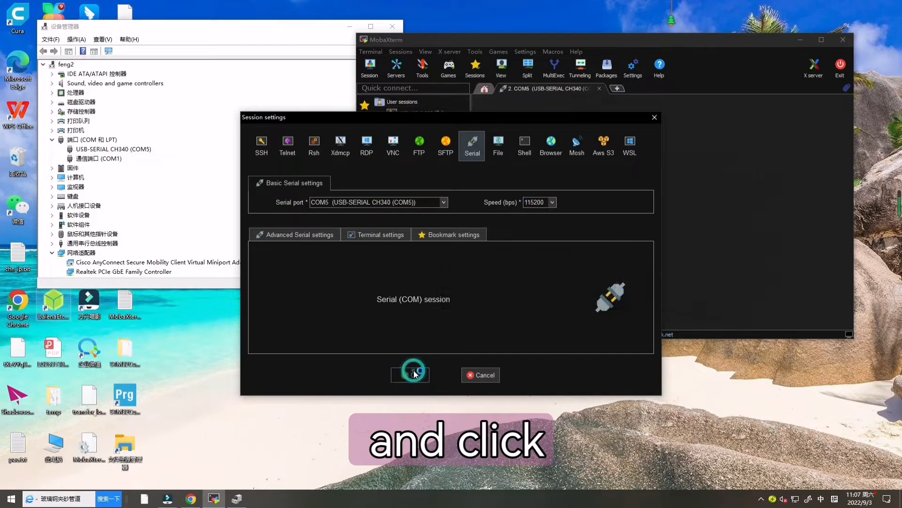
pyautogui.click(410, 375)
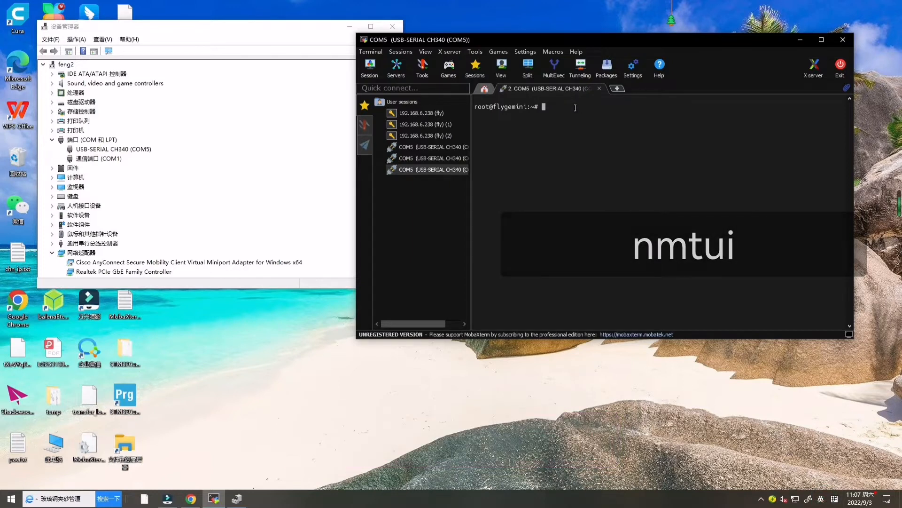
pyautogui.write('nmtui')
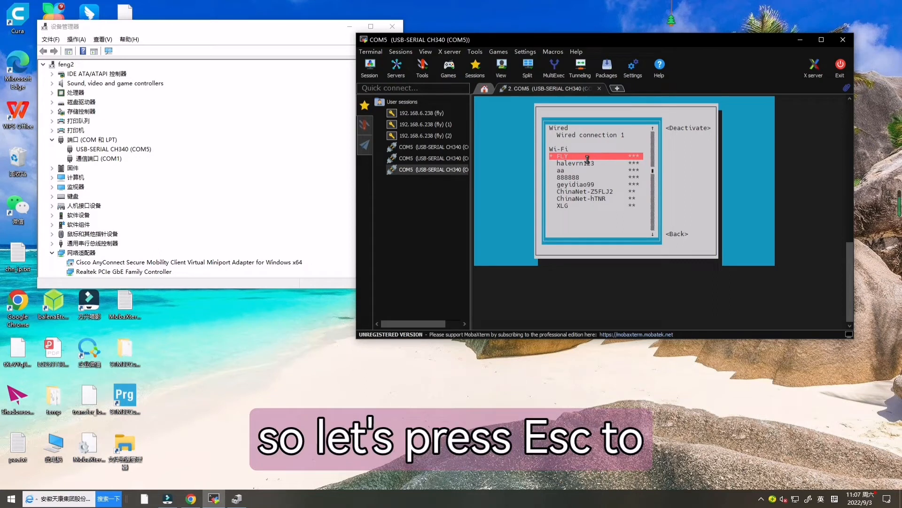
pyautogui.press('Escape')
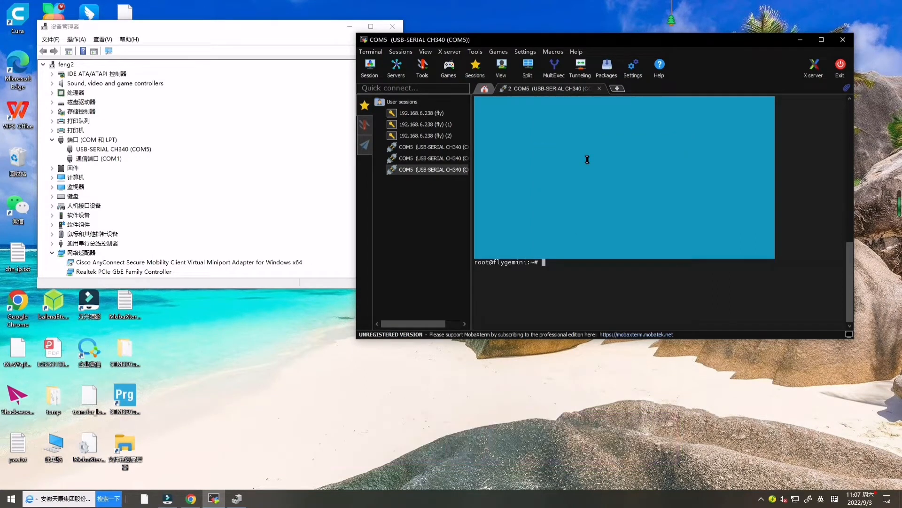
pyautogui.write('ip a')
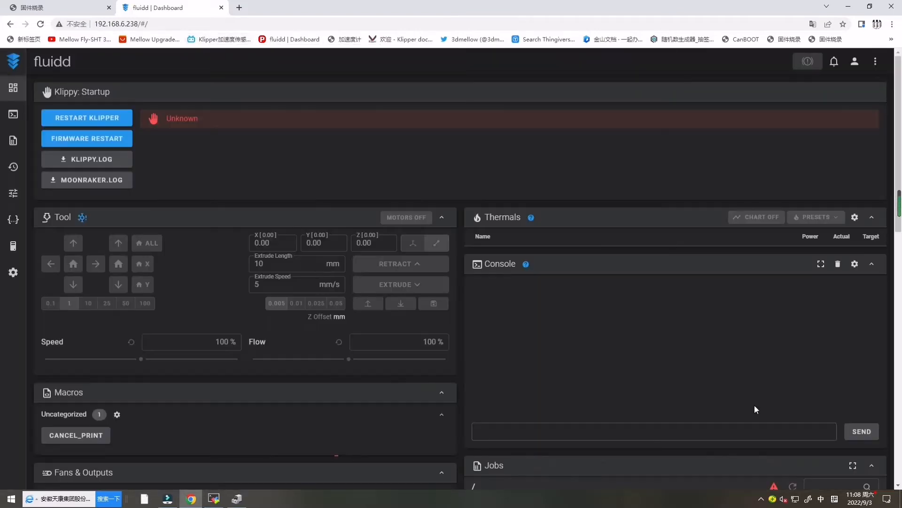
pyautogui.moveTo(195, 211)
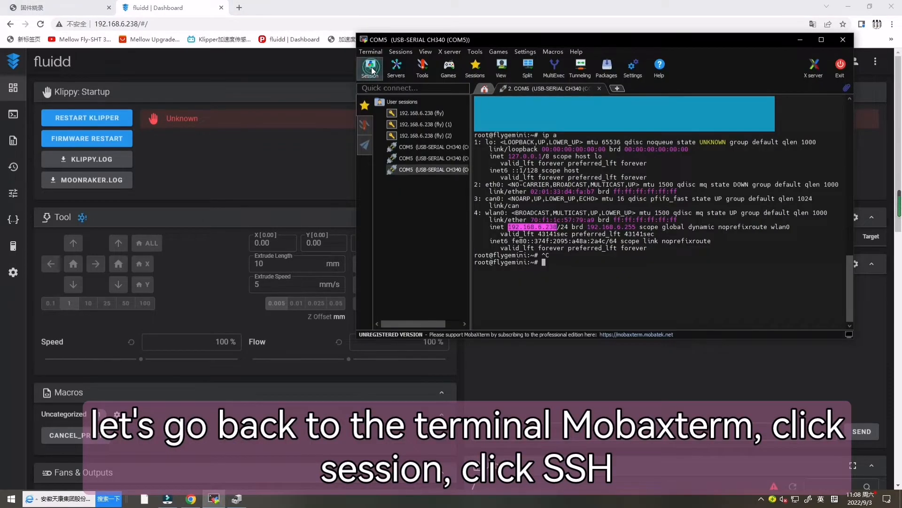
# Step: Begin a new SSH session with remote host 192.168.6.238 copied from the browser address
pyautogui.click(370, 66)
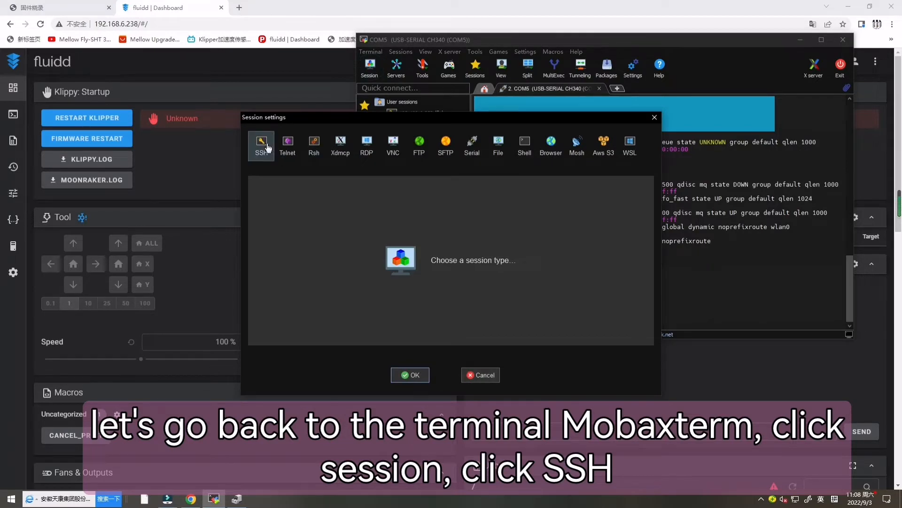
pyautogui.click(262, 142)
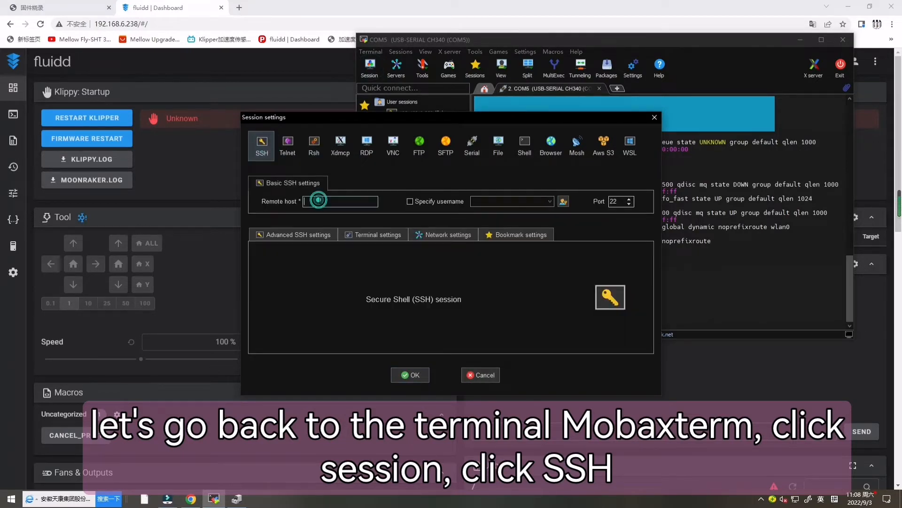
pyautogui.click(121, 24)
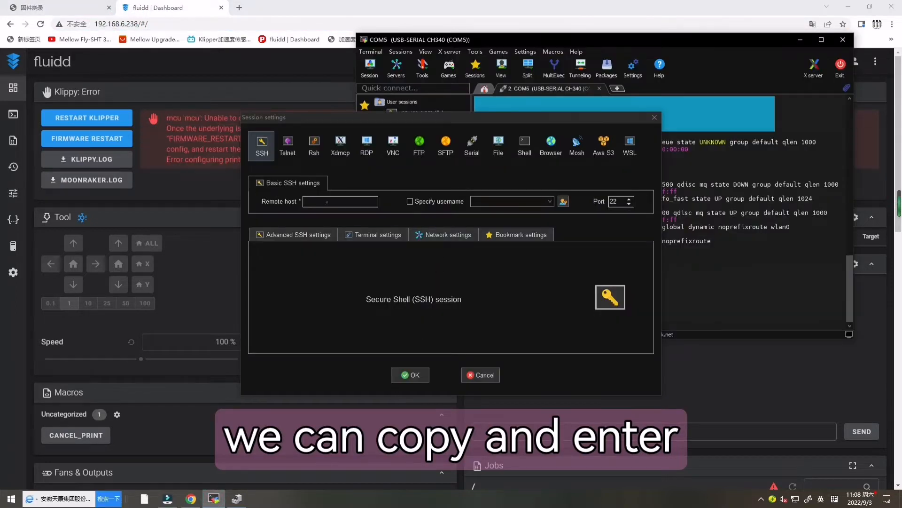
pyautogui.write('http://192.168.6.238/')
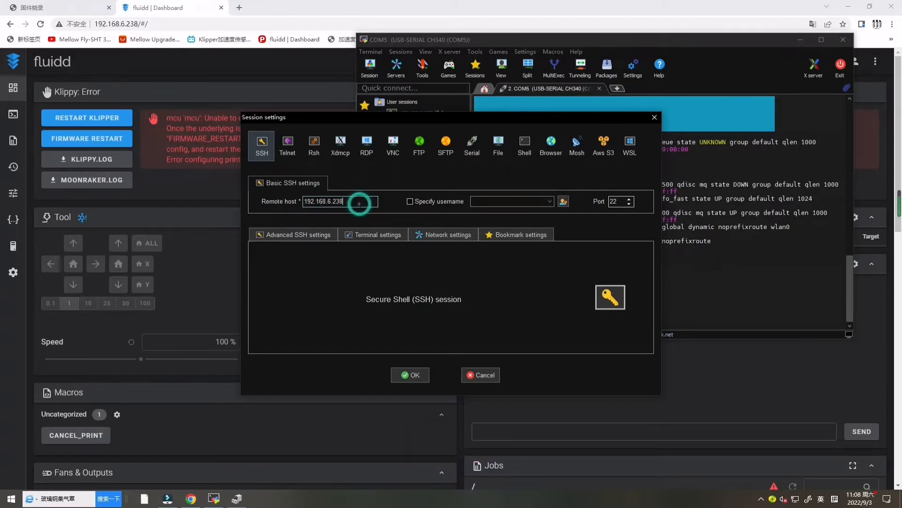
# Step: Specify username fly and confirm the SSH session, reaching the password prompt
pyautogui.click(409, 201)
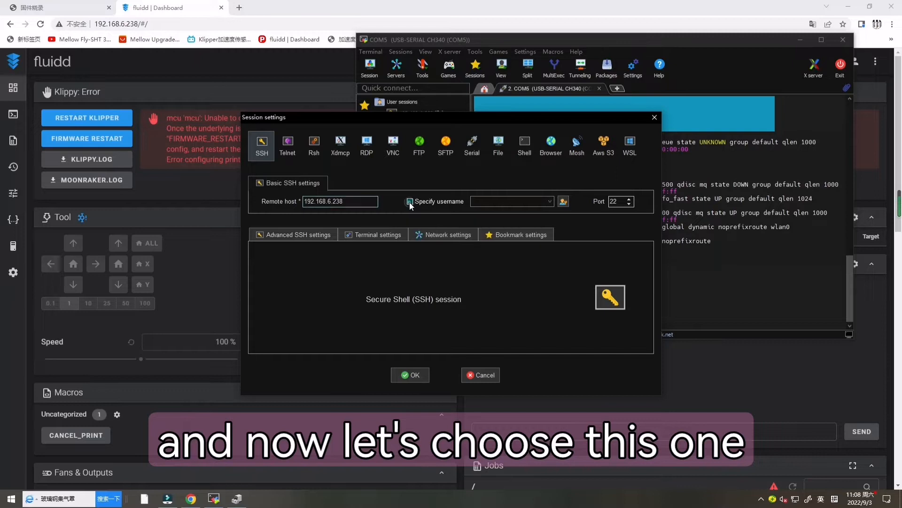
pyautogui.click(410, 201)
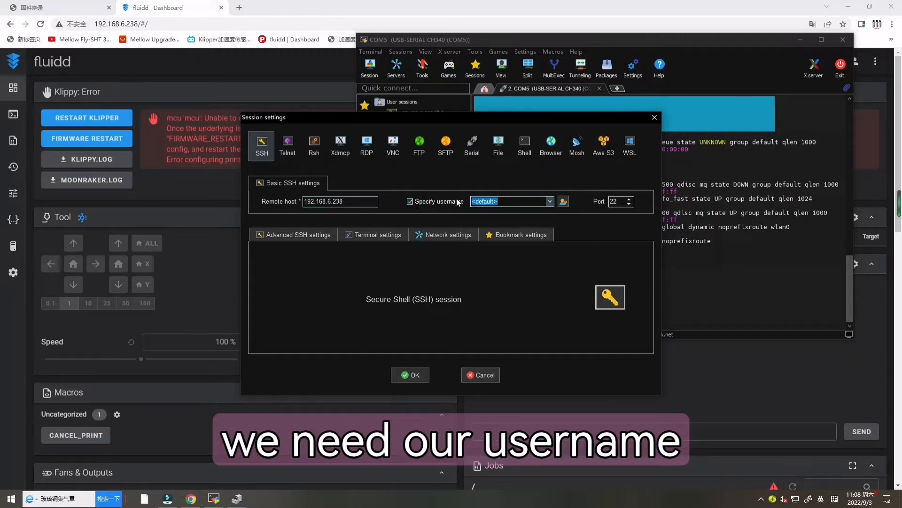
pyautogui.write('fly')
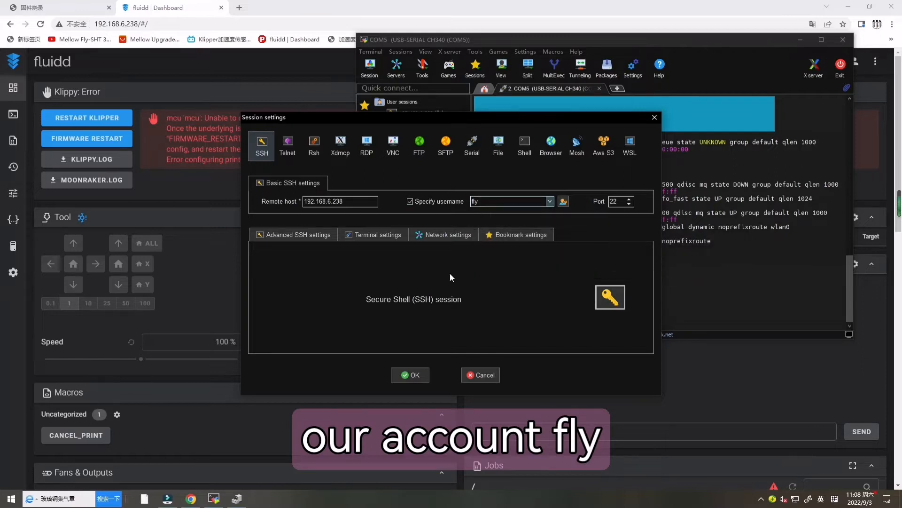
pyautogui.click(410, 375)
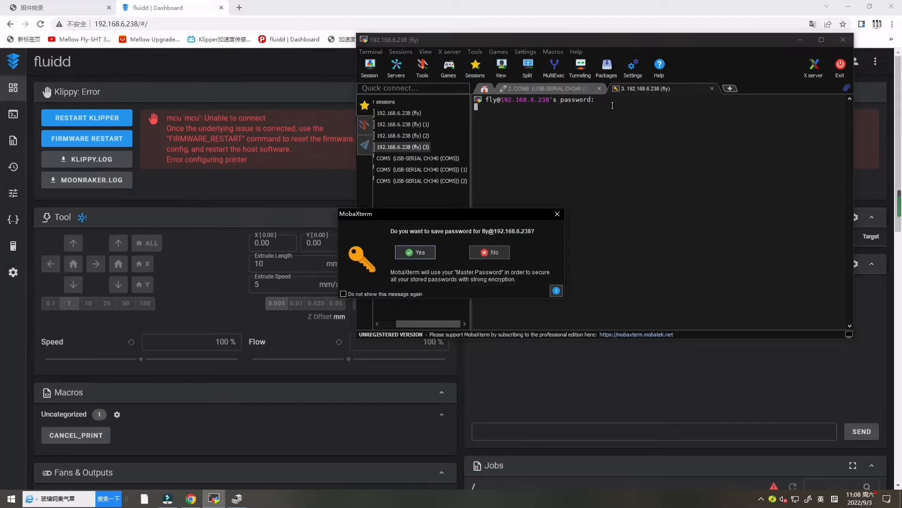
# Step: Save the login password but skip protecting it with a master password
pyautogui.click(414, 252)
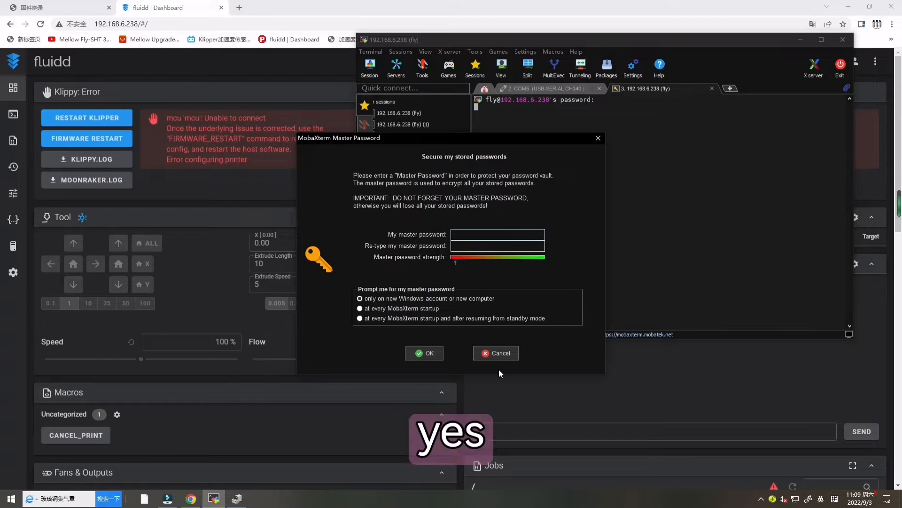
pyautogui.click(495, 353)
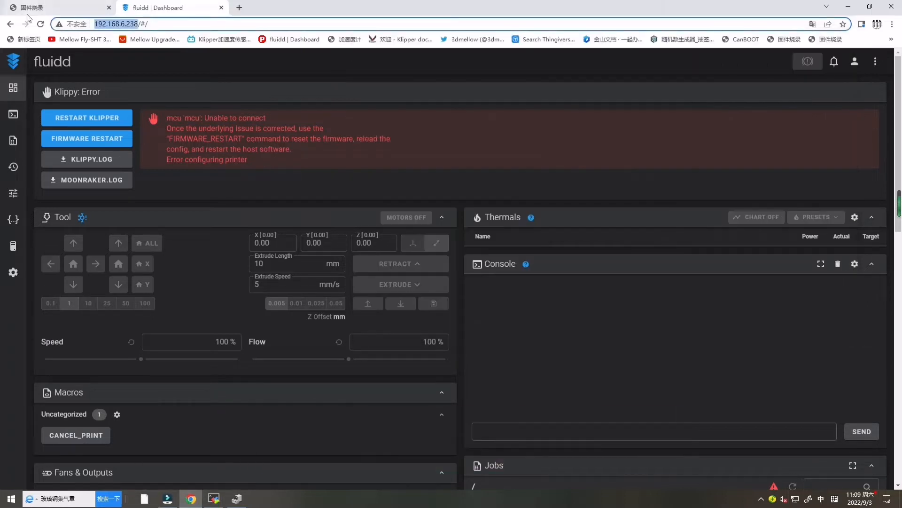
# Step: Return to the SB2040 firmware docs and run cd ~/klipper on the board
pyautogui.click(51, 7)
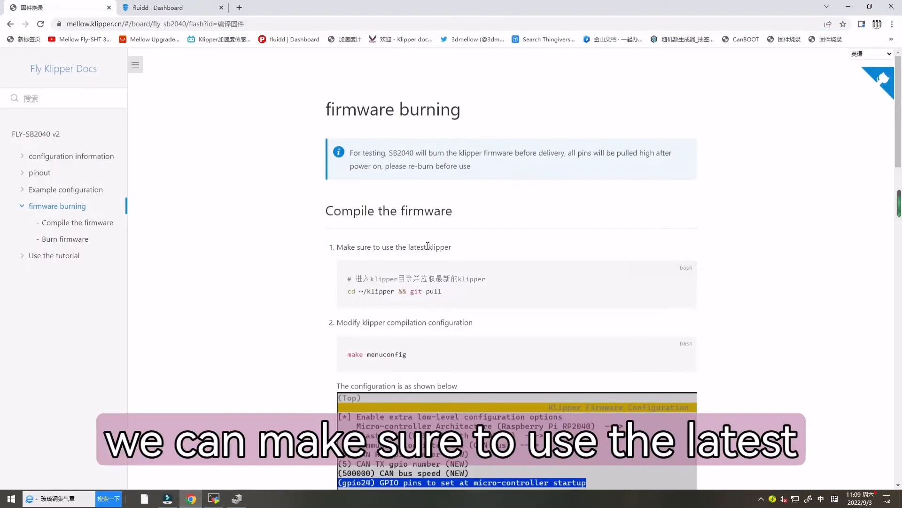
pyautogui.moveTo(357, 301)
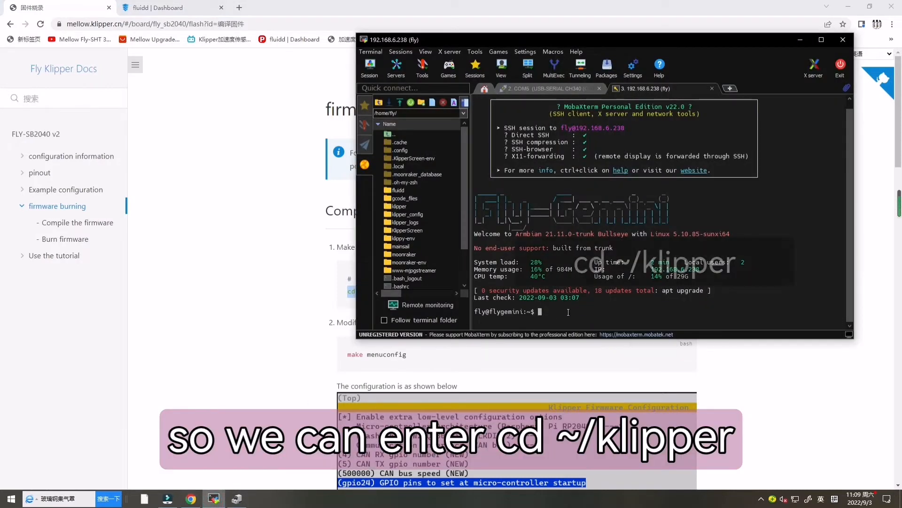
pyautogui.write('cd ~/klipper')
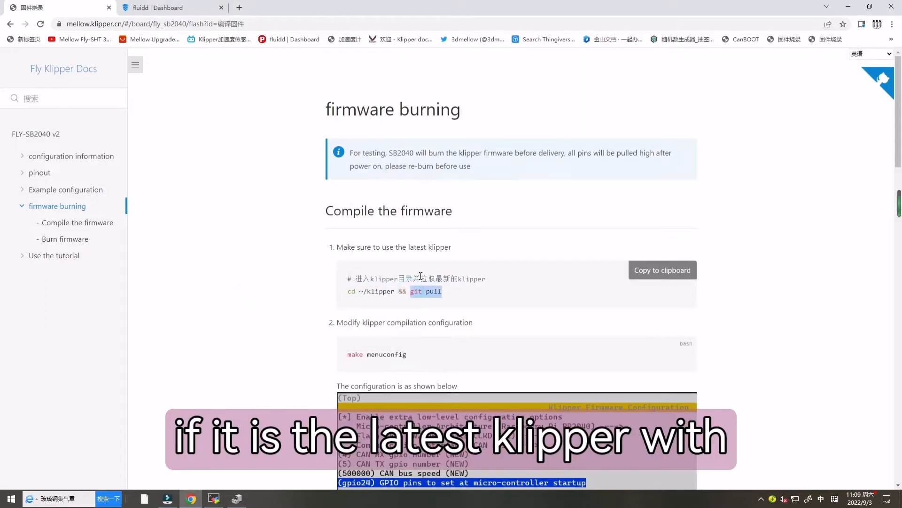
pyautogui.moveTo(386, 247); pyautogui.dragTo(451, 247)
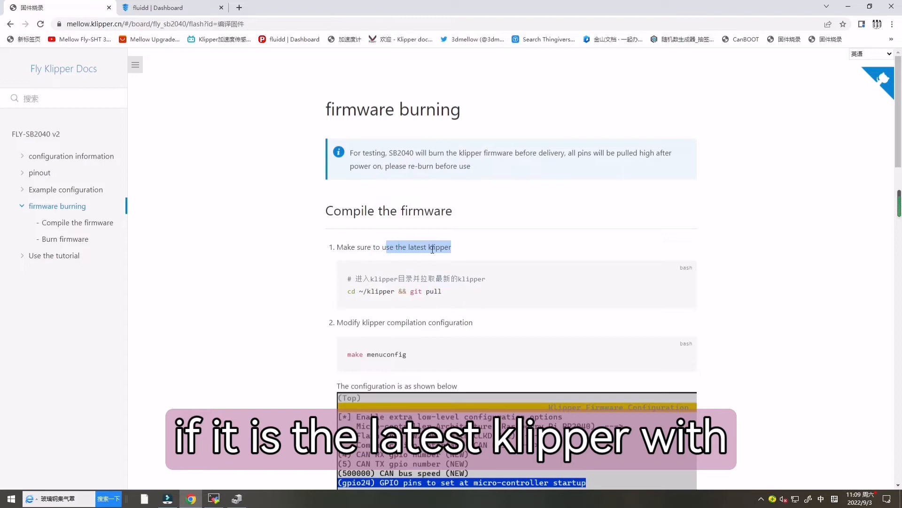
pyautogui.scroll(-3)
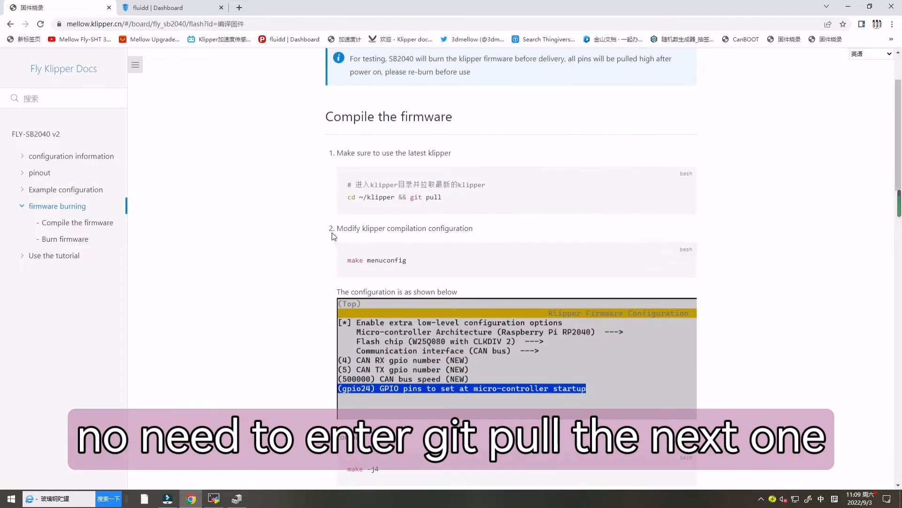
pyautogui.moveTo(706, 256)
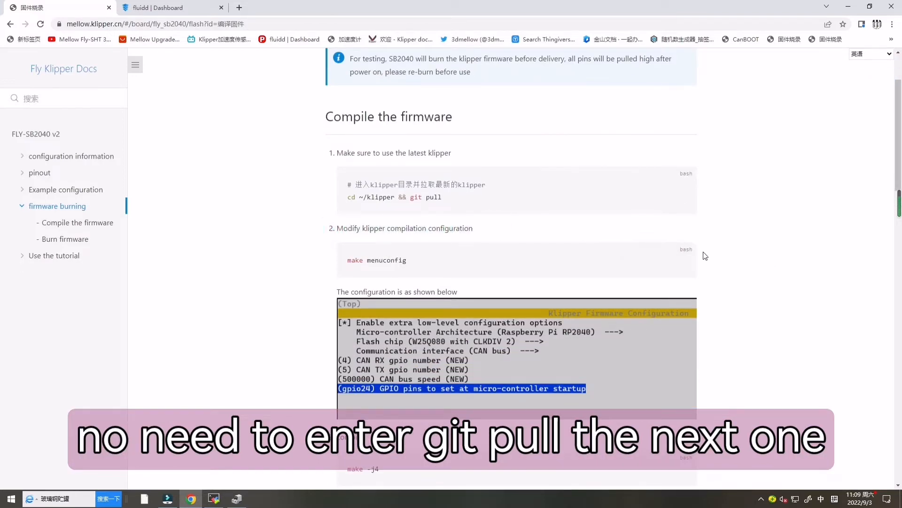
pyautogui.moveTo(382, 277)
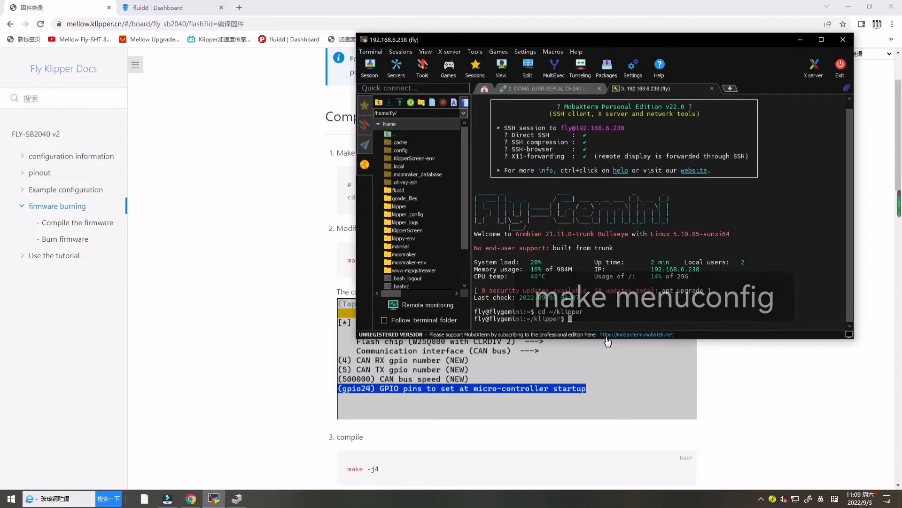
# Step: Run make menuconfig, review the RP2040 CAN bus options and quit with nothing to save
pyautogui.write('make menuconfig')
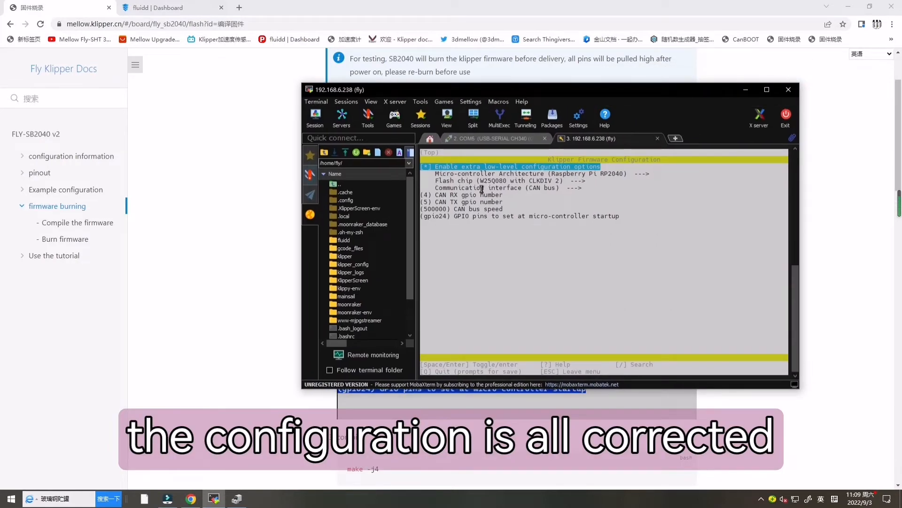
pyautogui.press('Down')
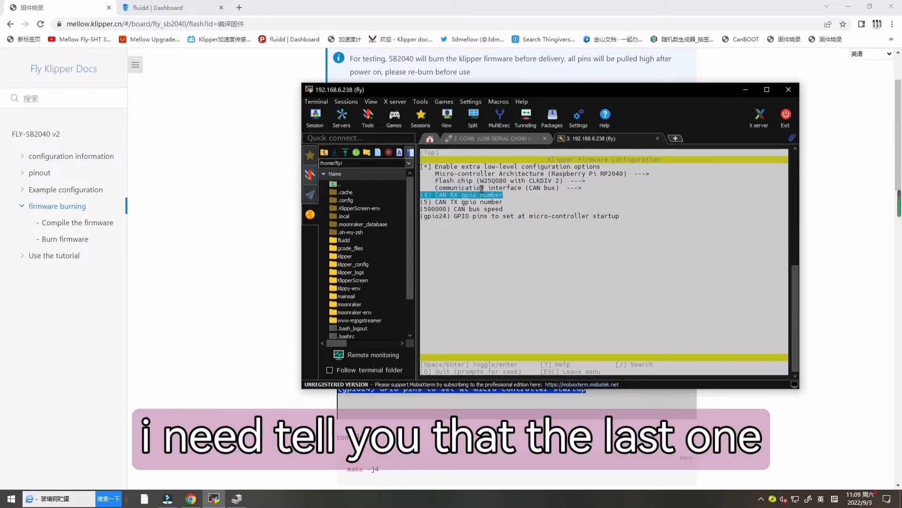
pyautogui.press('Down')
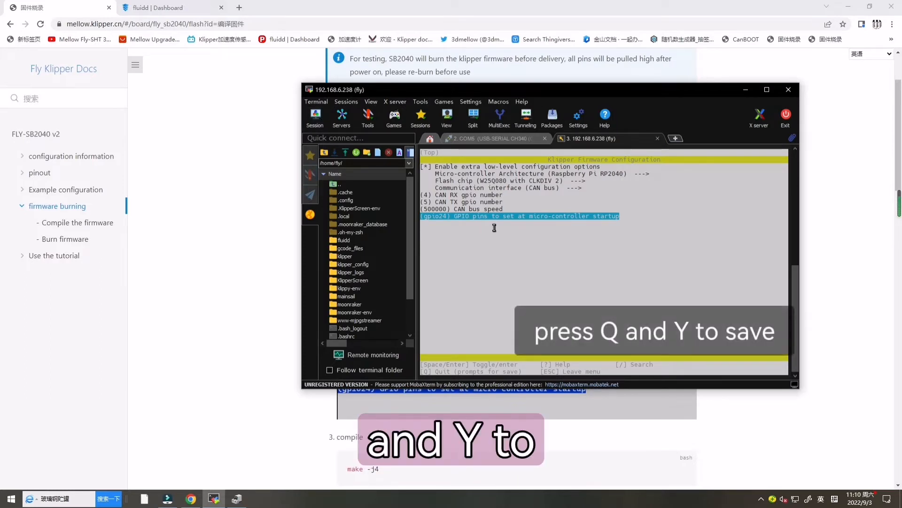
pyautogui.press('q')
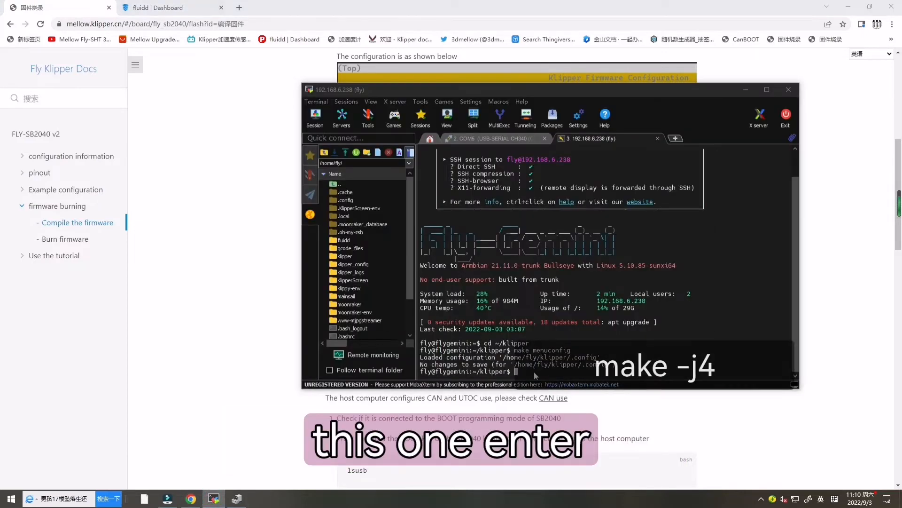
# Step: Compile the Klipper firmware with make -j4
pyautogui.write('make -j4')
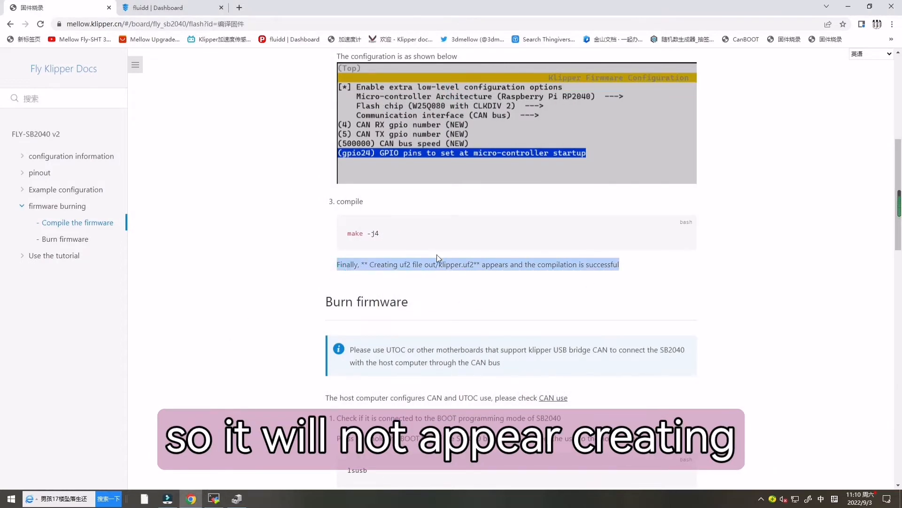
pyautogui.moveTo(448, 277)
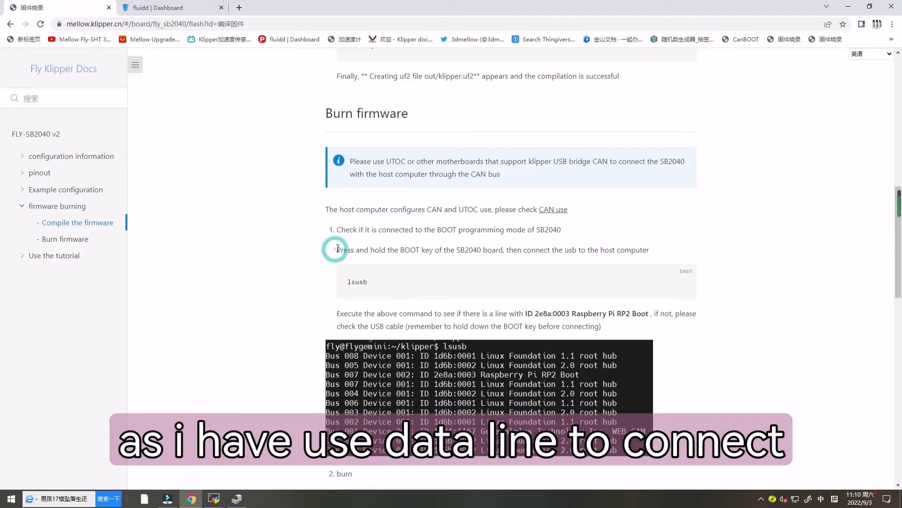
# Step: Copy lsusb from the Burn firmware steps and run it to check for RP2 Boot mode
pyautogui.moveTo(338, 230); pyautogui.dragTo(562, 229)
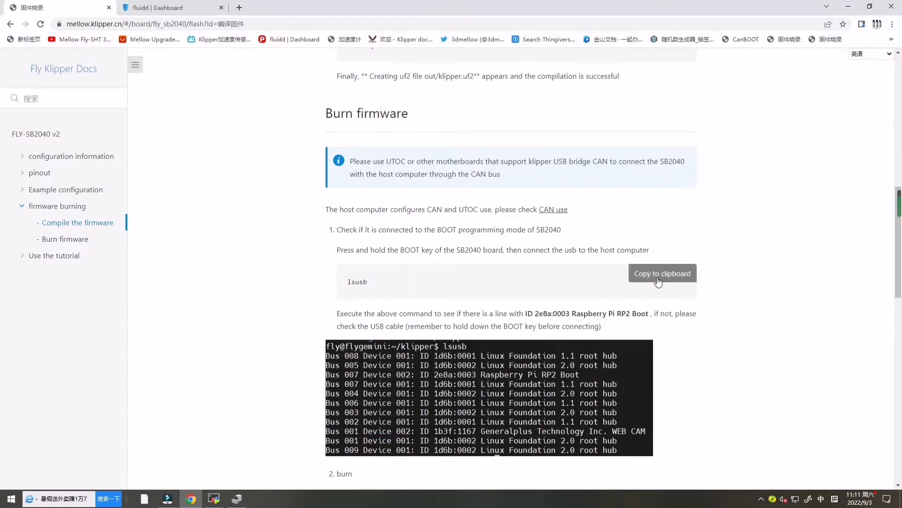
pyautogui.moveTo(386, 282)
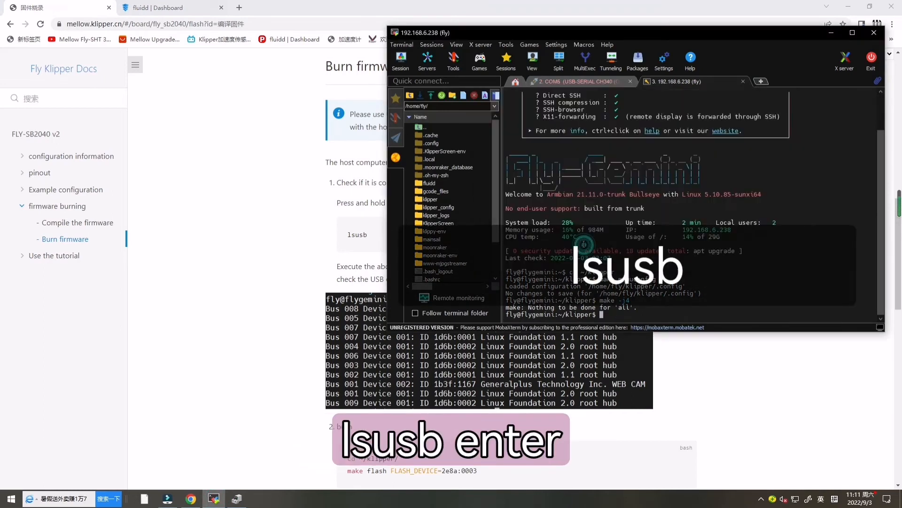
pyautogui.write('lsusb')
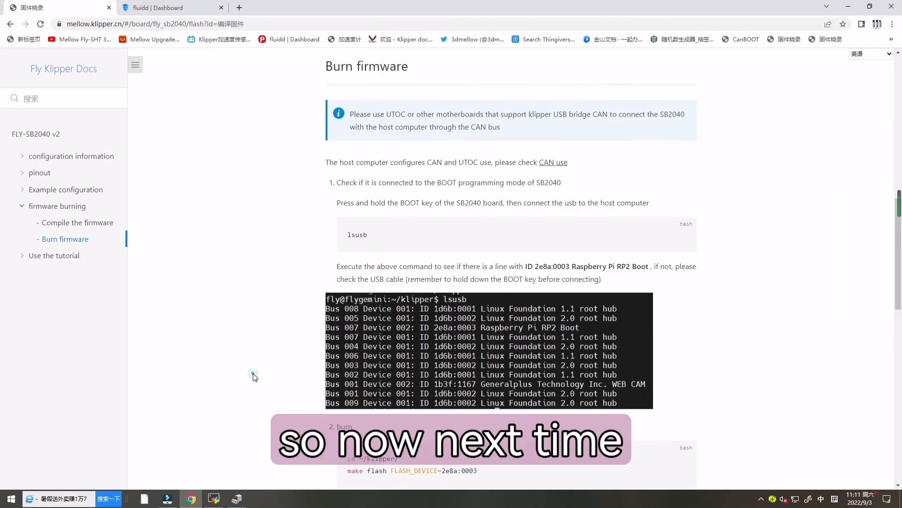
# Step: Review the successful-burn example and bring forward the terminal showing klipper.uf2 flashed and the device rebooting
pyautogui.scroll(-3)
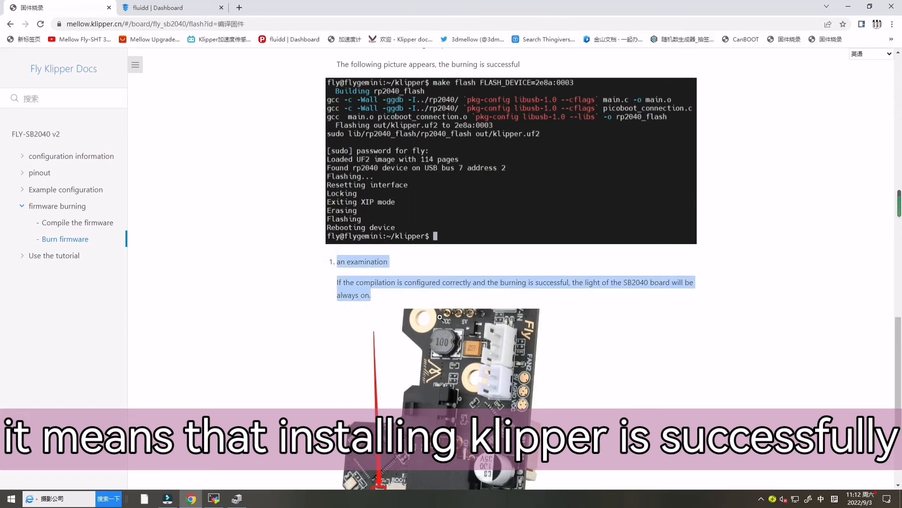
pyautogui.scroll(-3)
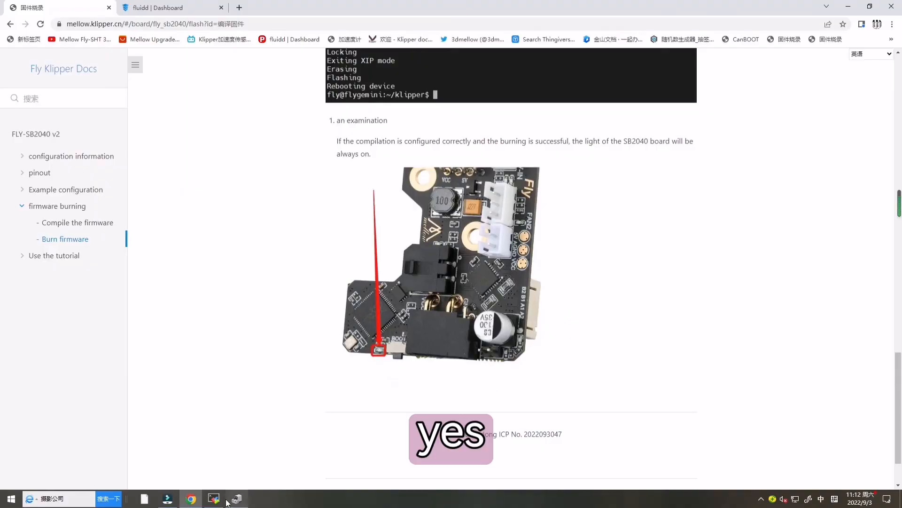
pyautogui.click(235, 498)
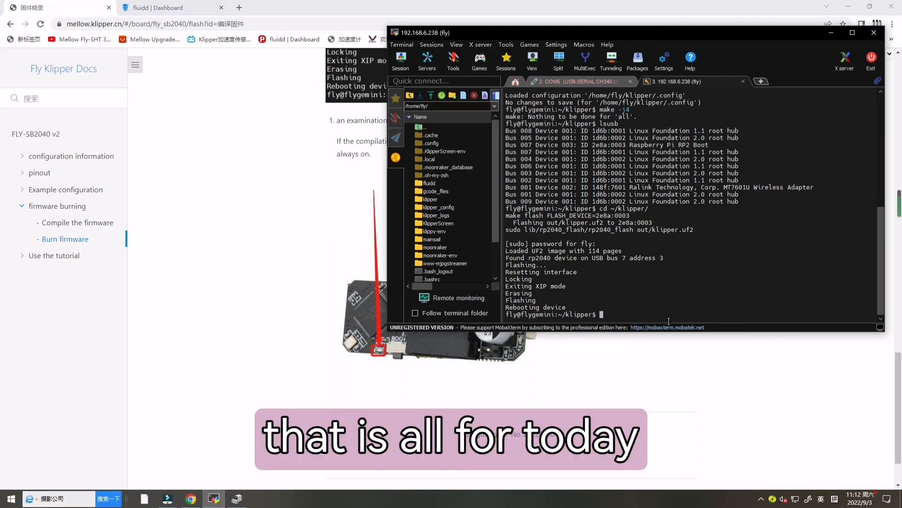